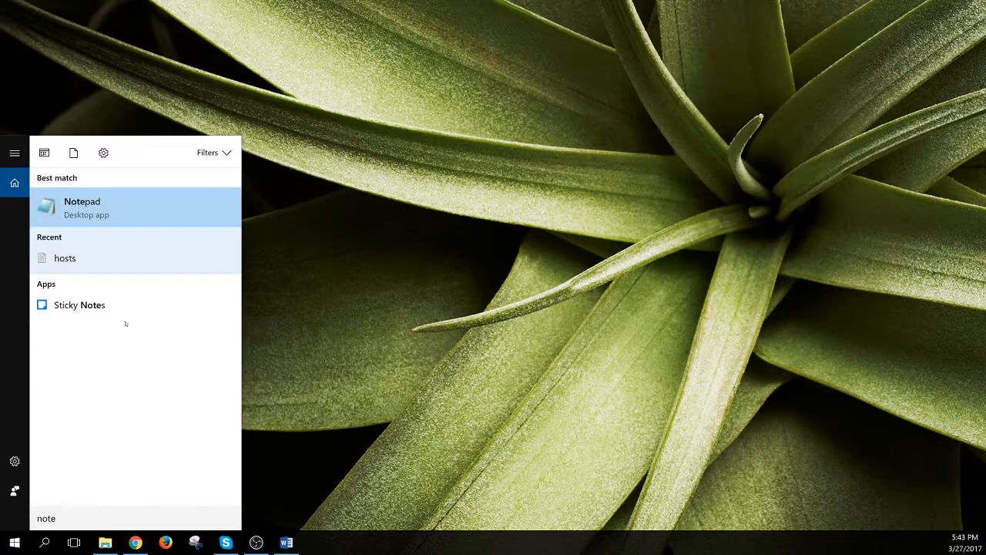
Step: Close Notepad and open the Start search pane with an empty query
{"action": "left_click", "coordinate": [82, 207]}
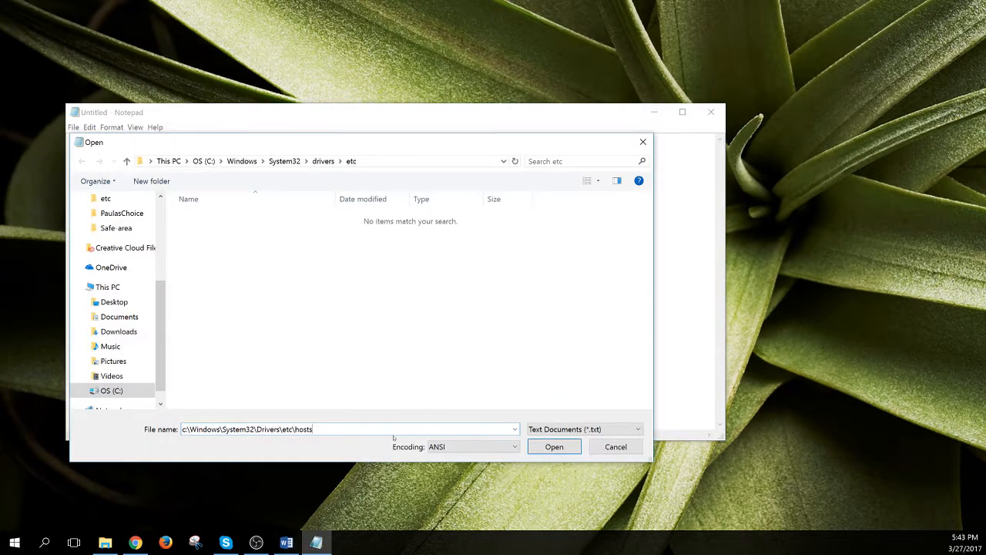
{"action": "left_click", "coordinate": [555, 446]}
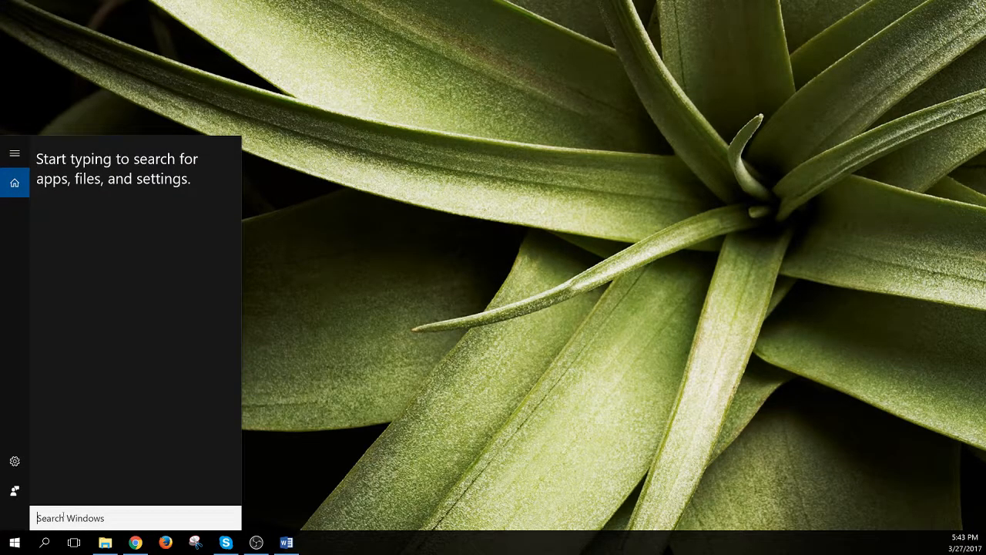
Step: Search 'note' and run Notepad as administrator from the Best match result
{"action": "type", "text": "note"}
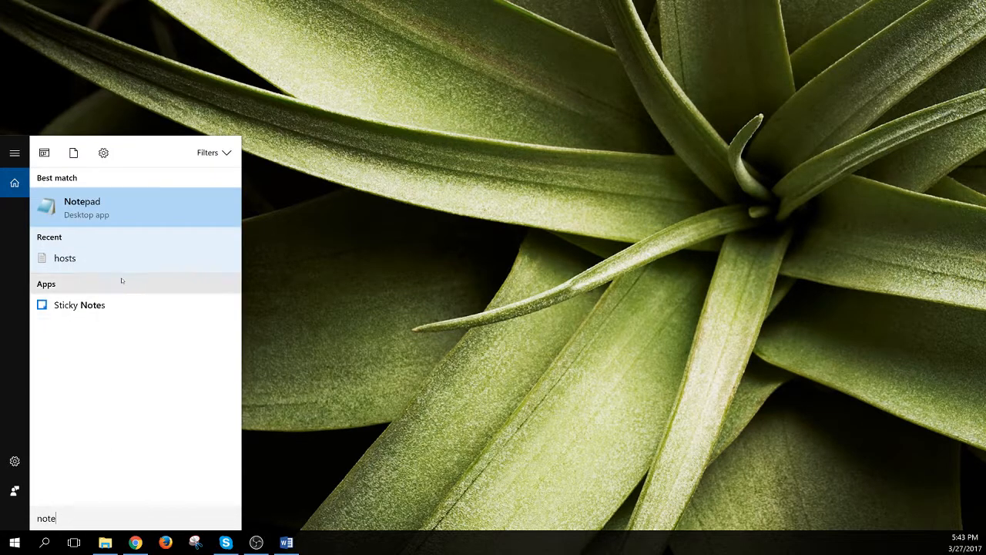
{"action": "mouse_move", "coordinate": [136, 209]}
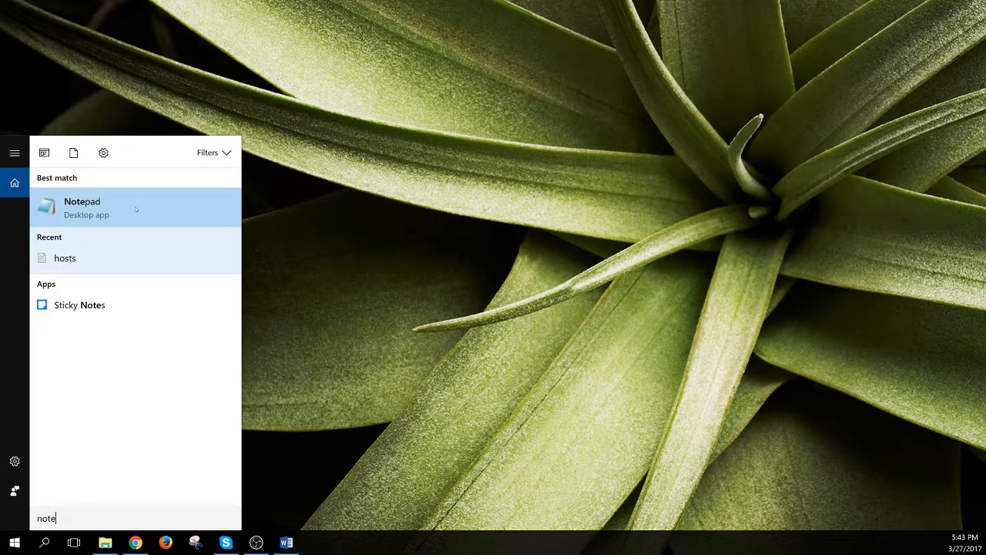
{"action": "right_click", "coordinate": [82, 206]}
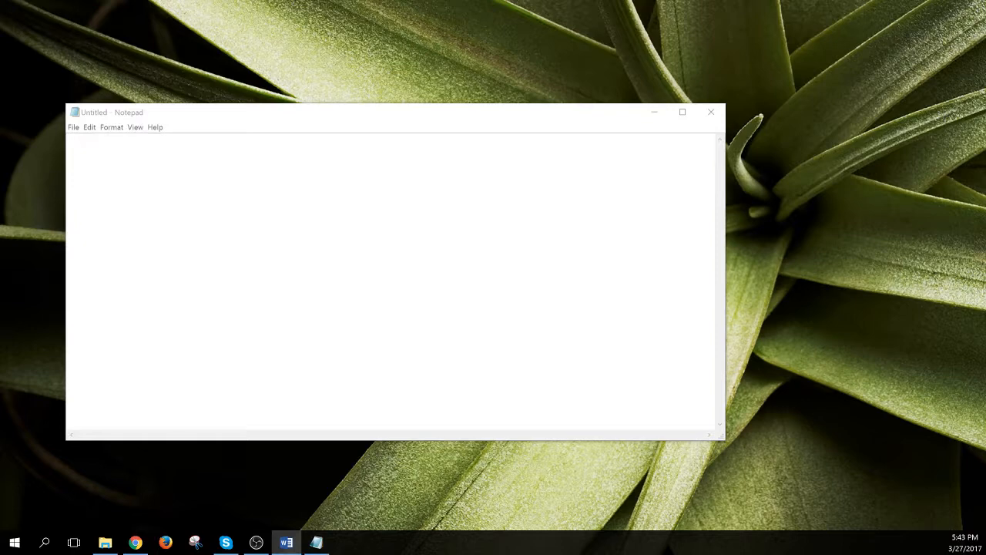
Step: Open c:\Windows\System32\Drivers\etc\hosts through File > Open
{"action": "left_click", "coordinate": [74, 128]}
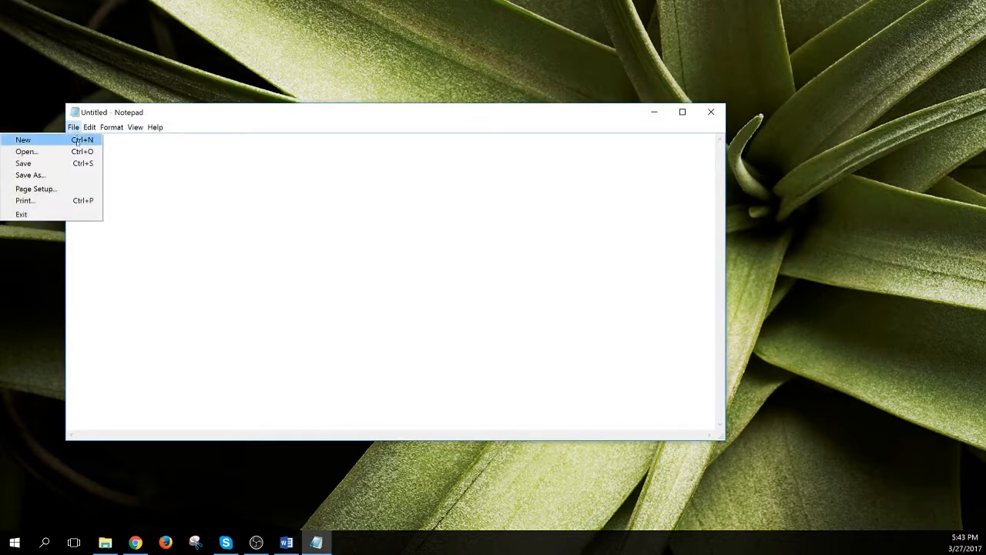
{"action": "left_click", "coordinate": [26, 151]}
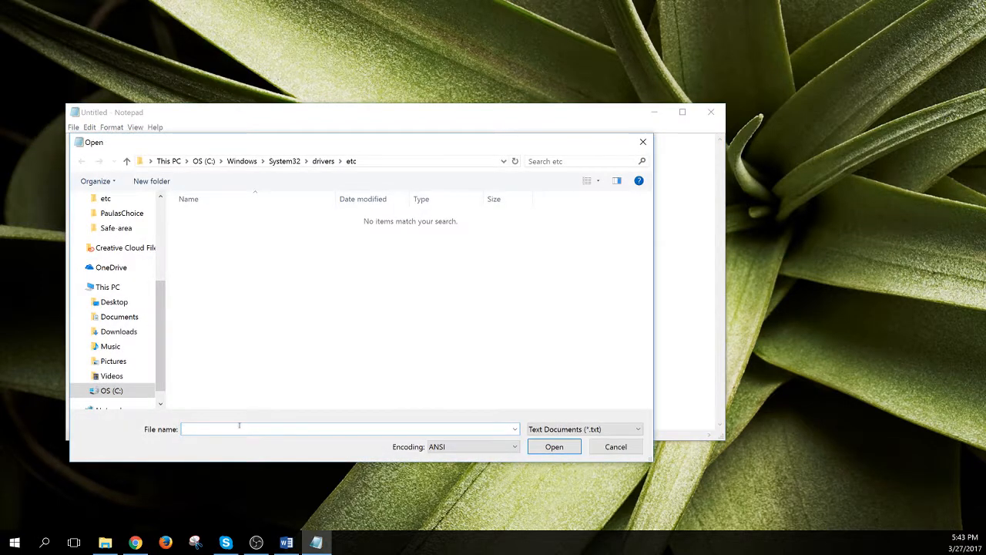
{"action": "type", "text": "c:\\Windows\\System32\\Drivers\\etc\\hosts"}
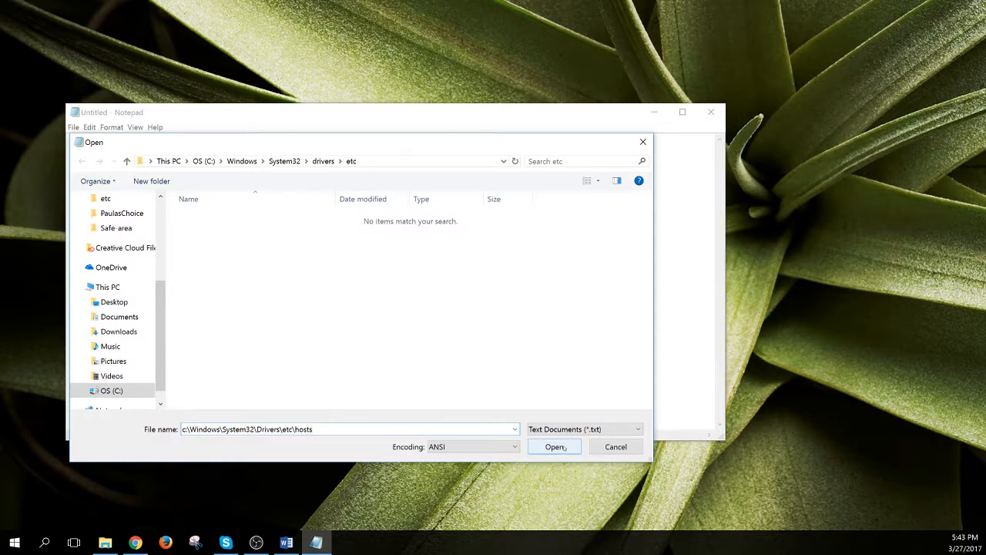
{"action": "left_click", "coordinate": [554, 447]}
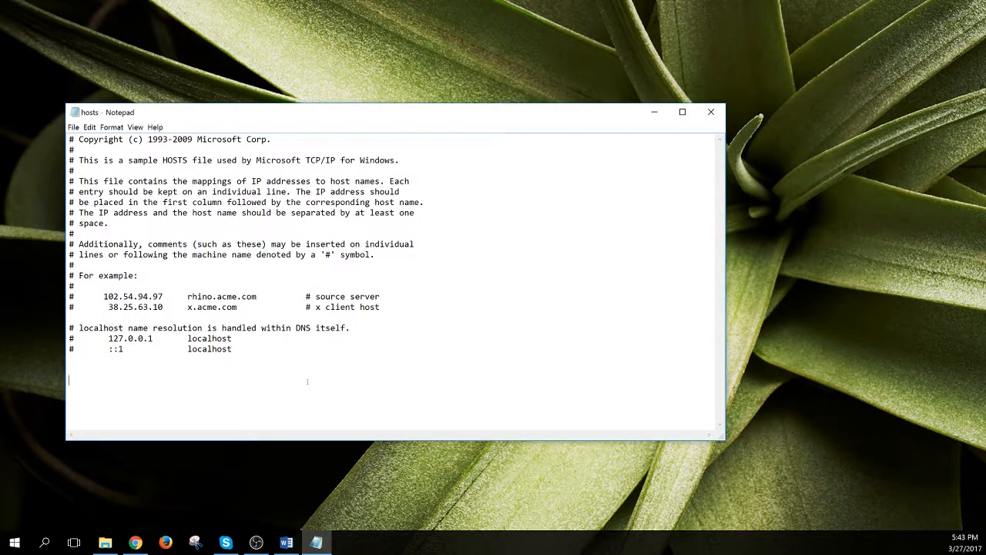
Step: Add '65.44.156.111 punchsalad.com' plus stage- and development-punchsalad.com lines to the hosts file
{"action": "type", "text": "65.44.156.111 punchsalad.com"}
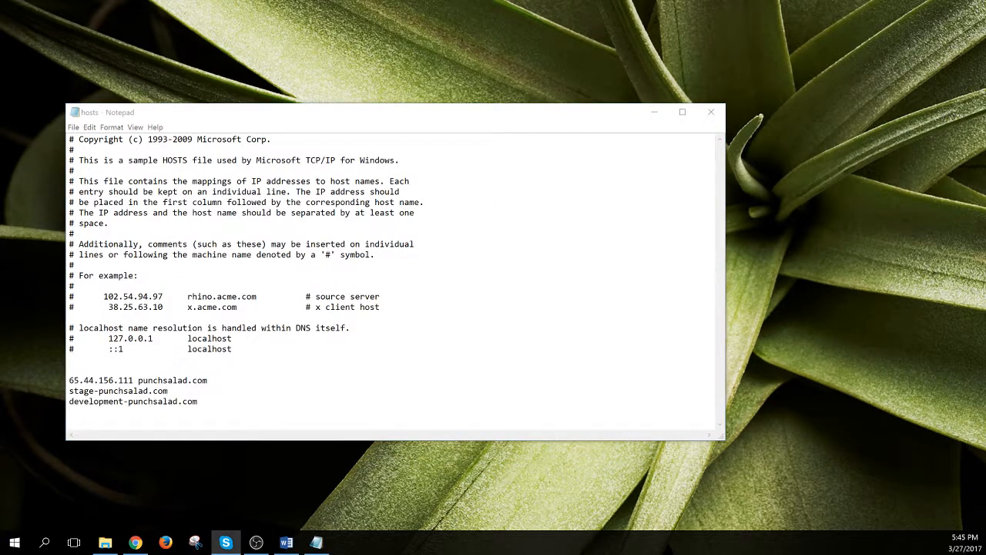